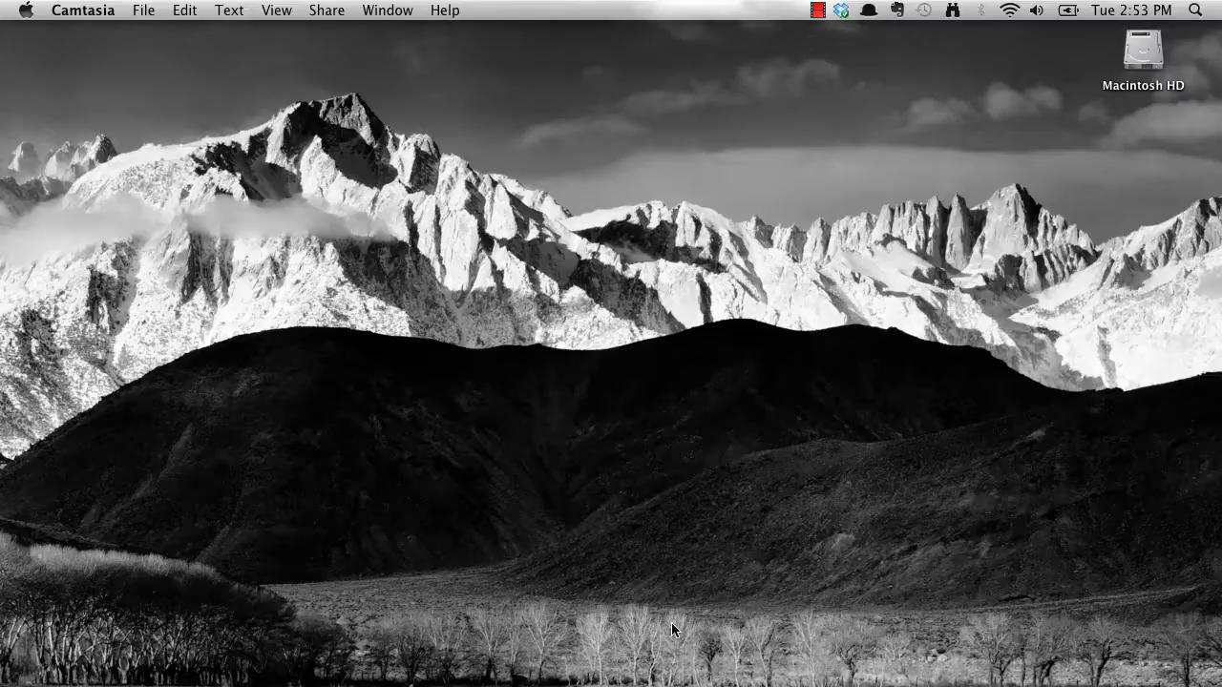
{"action": "mouse_move", "coordinate": [806, 628]}
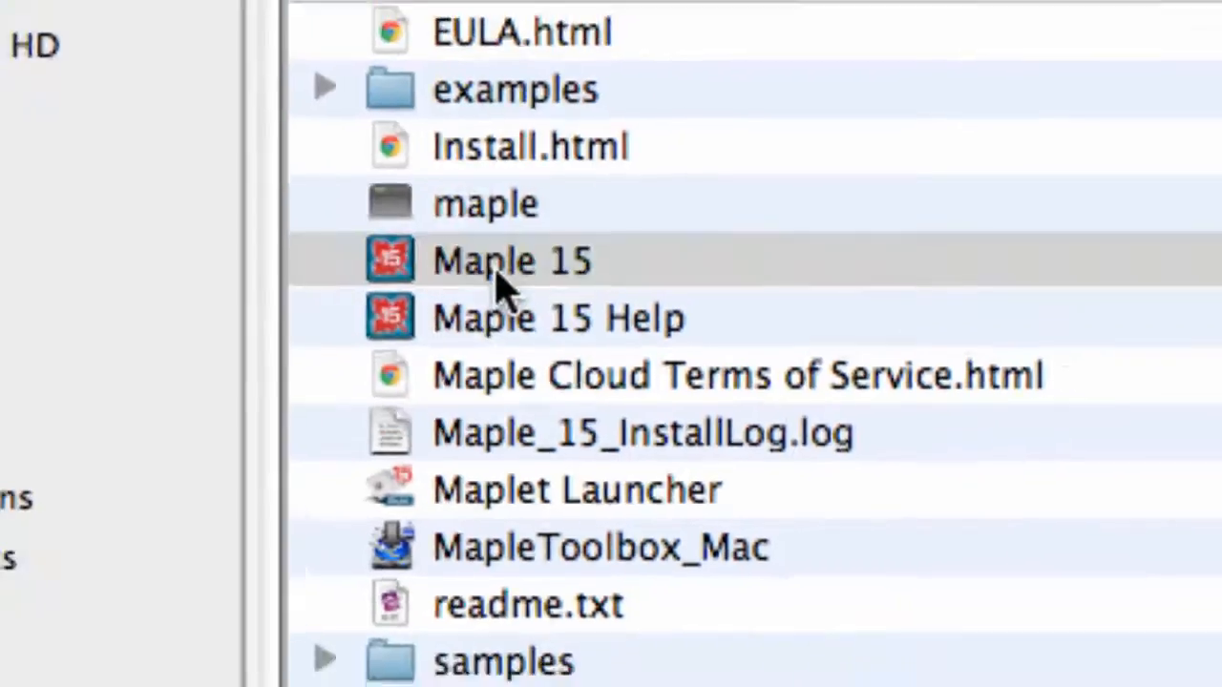
- Launch the Maple 15 application from the Finder list
{"action": "double_click", "coordinate": [512, 260]}
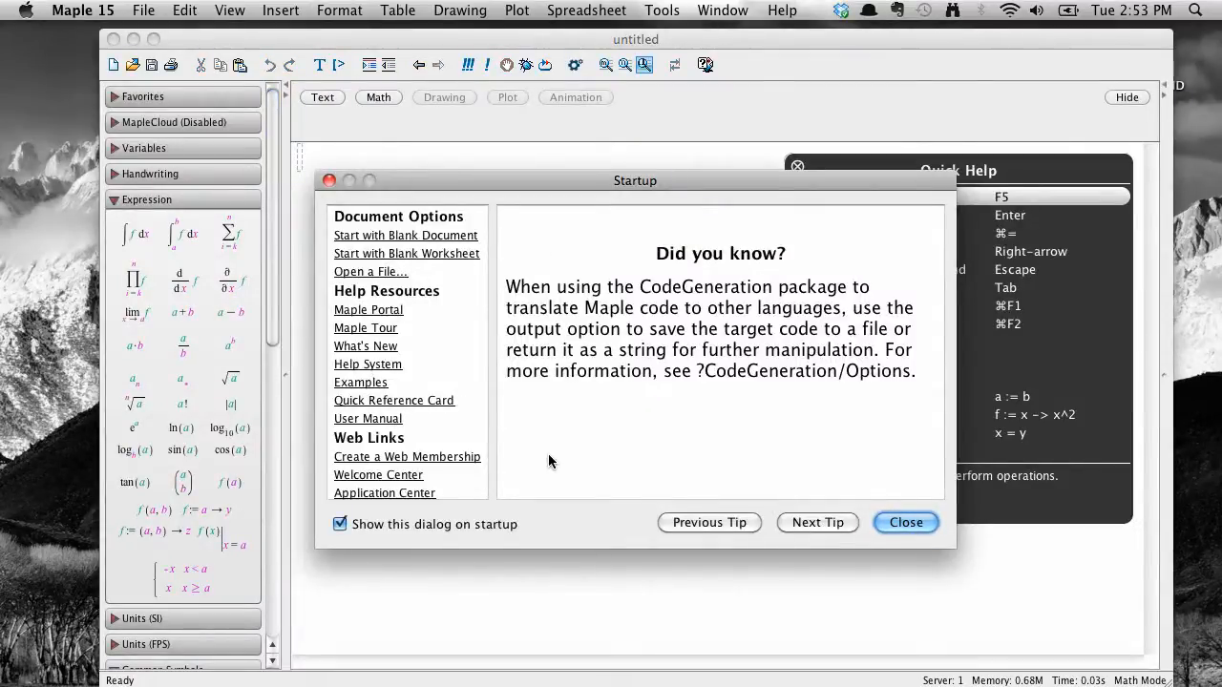
- Close the 'Did you know?' startup tips dialog to reveal the blank worksheet
{"action": "left_click", "coordinate": [378, 95]}
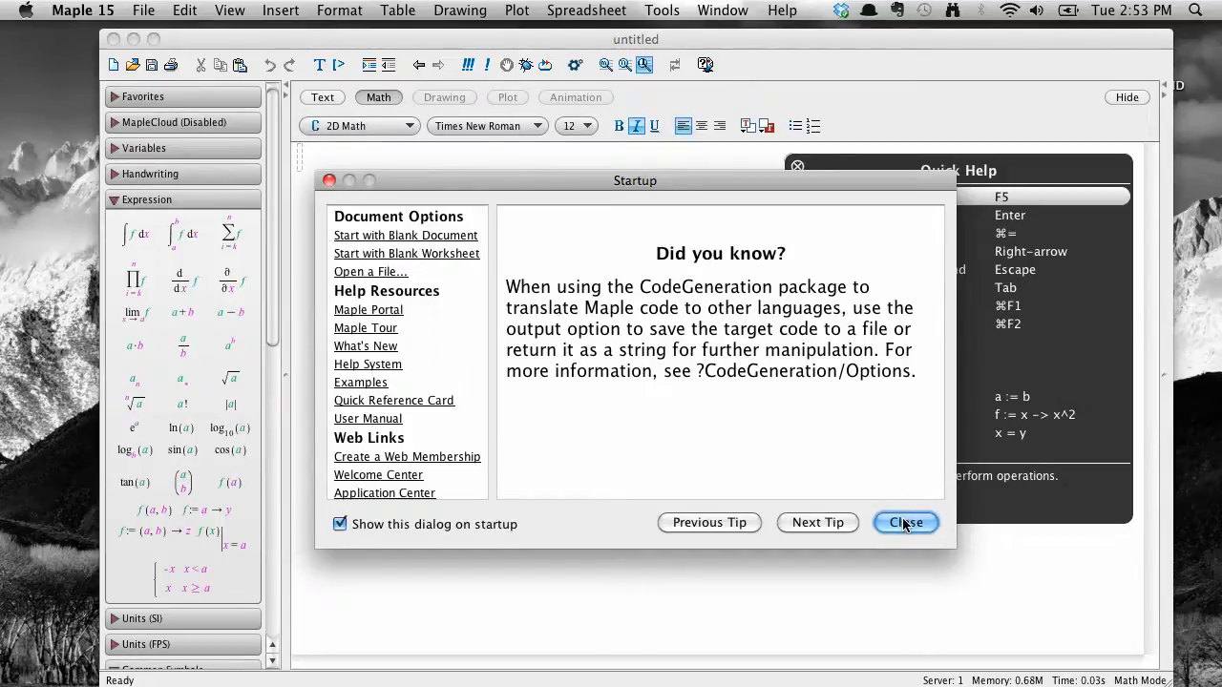
{"action": "left_click", "coordinate": [905, 523]}
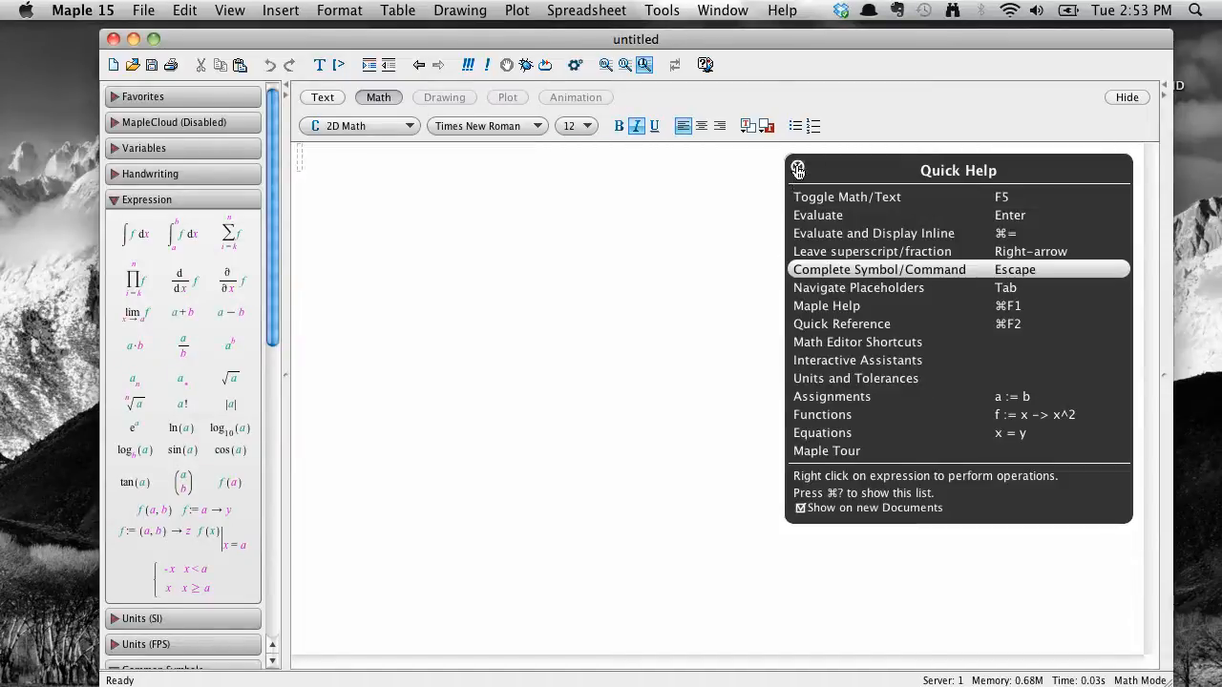
{"action": "left_click", "coordinate": [798, 170]}
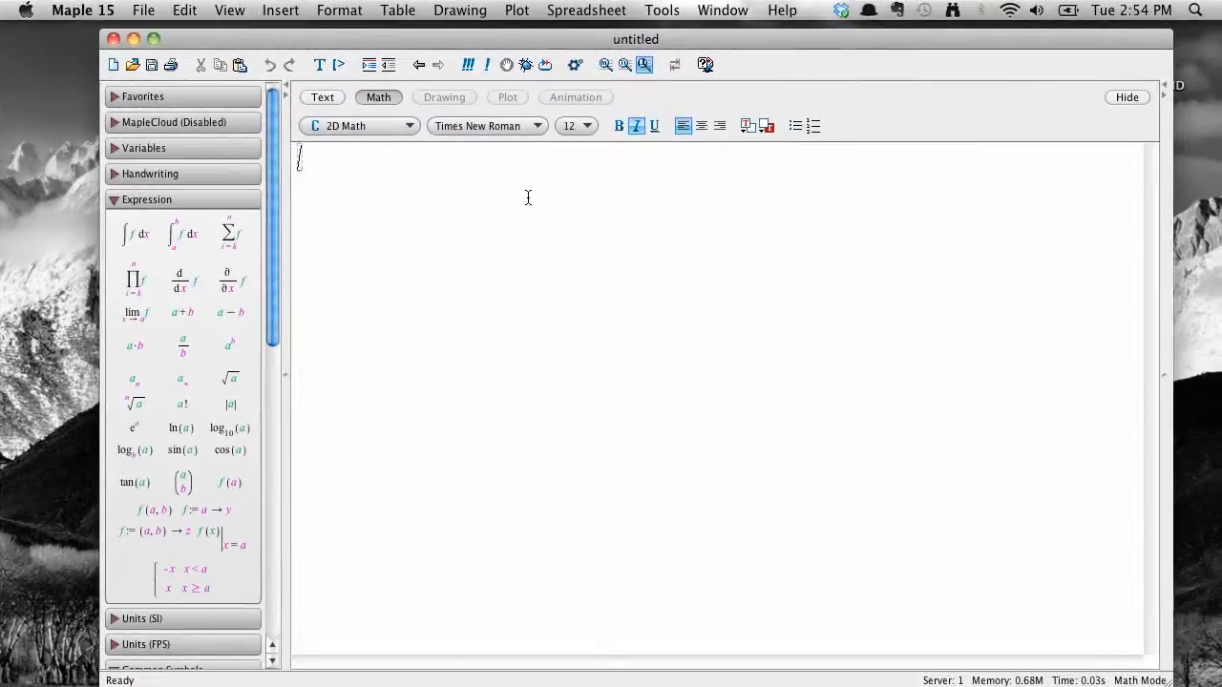
{"action": "mouse_move", "coordinate": [329, 175]}
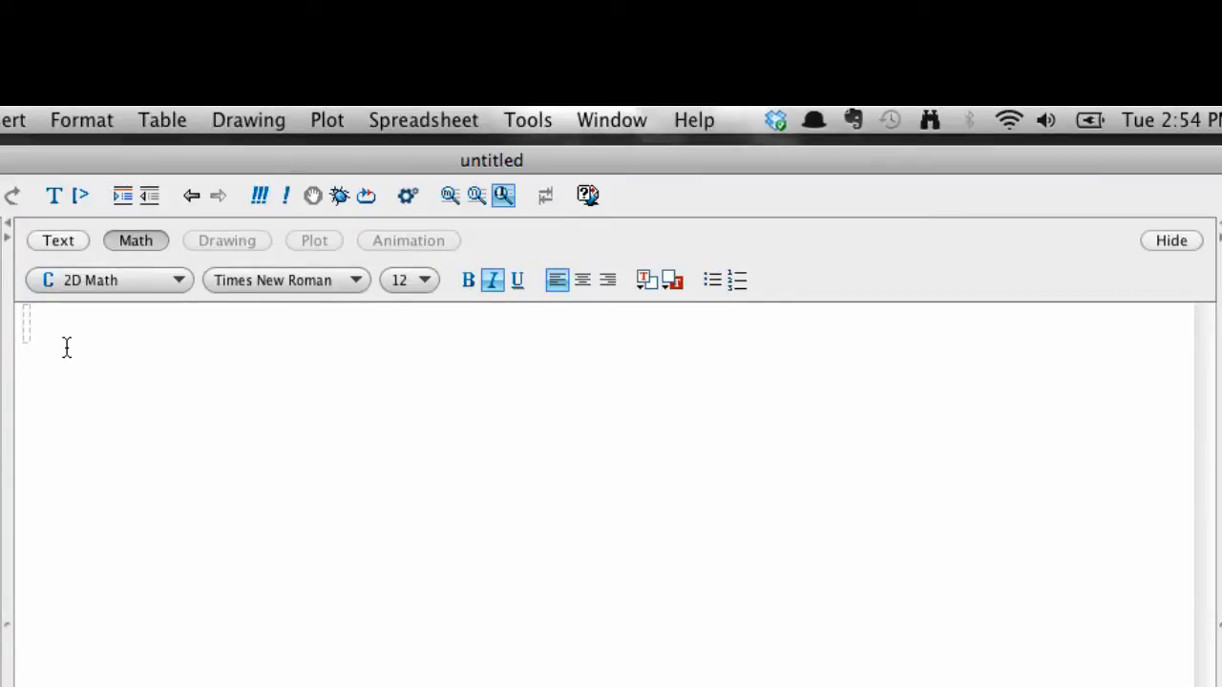
- Enter the expression 3+5 in the worksheet's math input area without evaluating it
{"action": "type", "text": "3"}
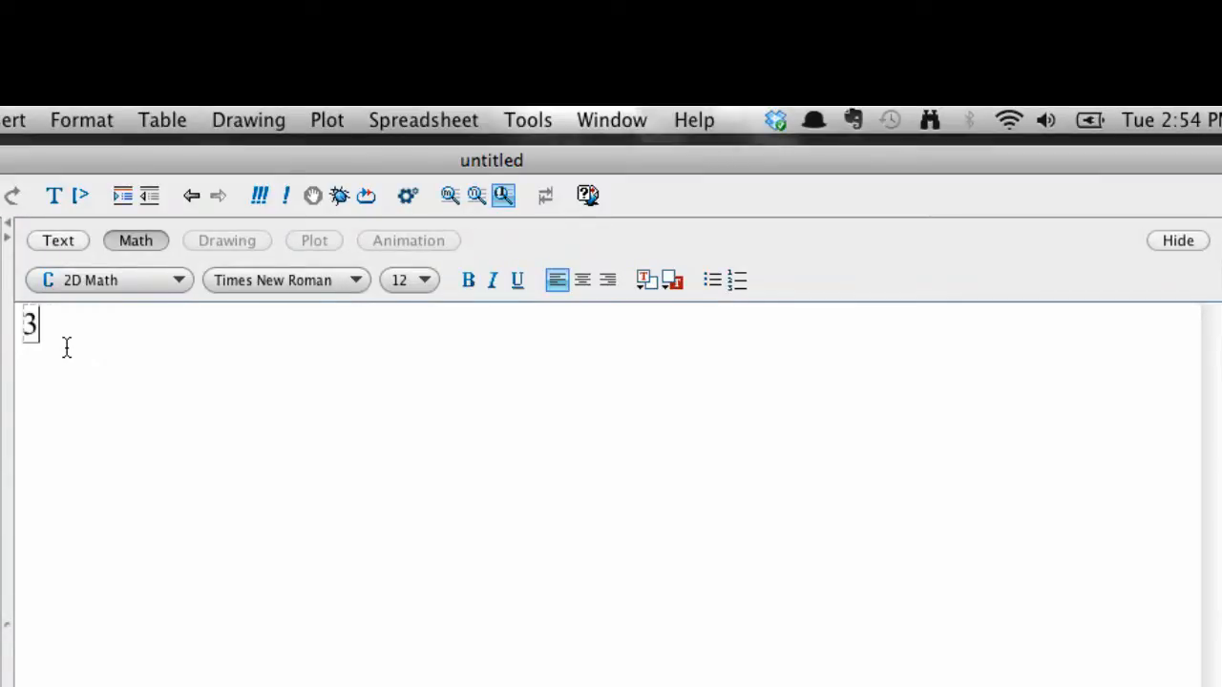
{"action": "type", "text": "+5"}
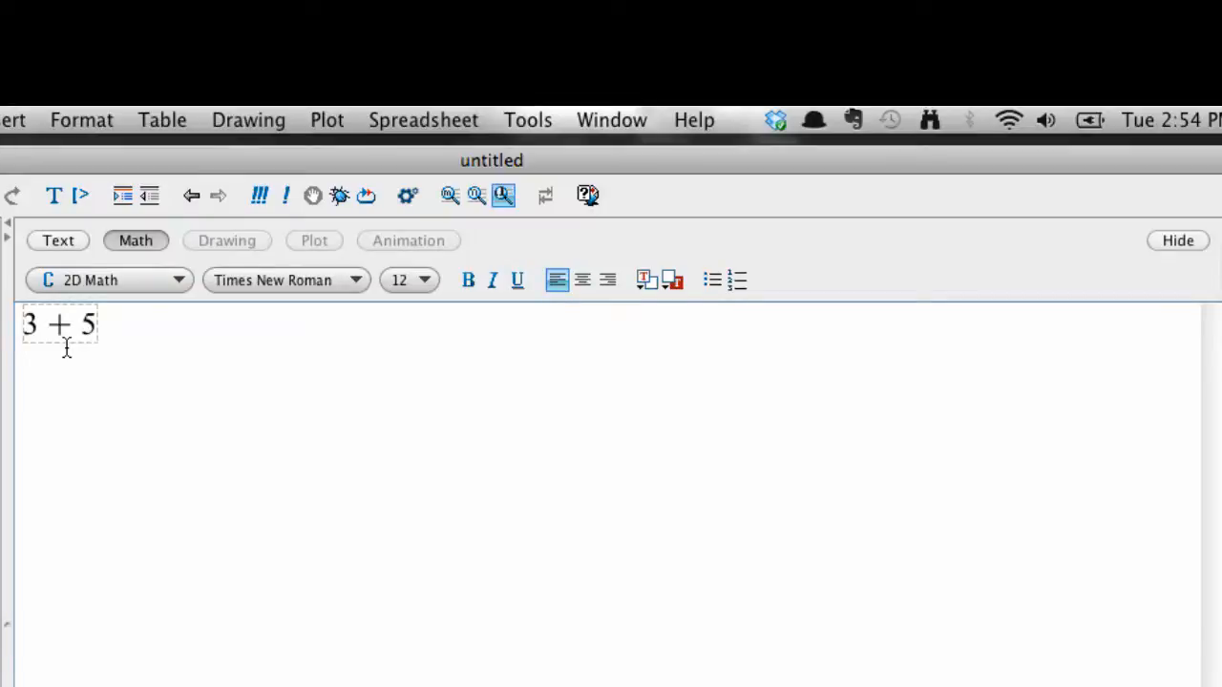